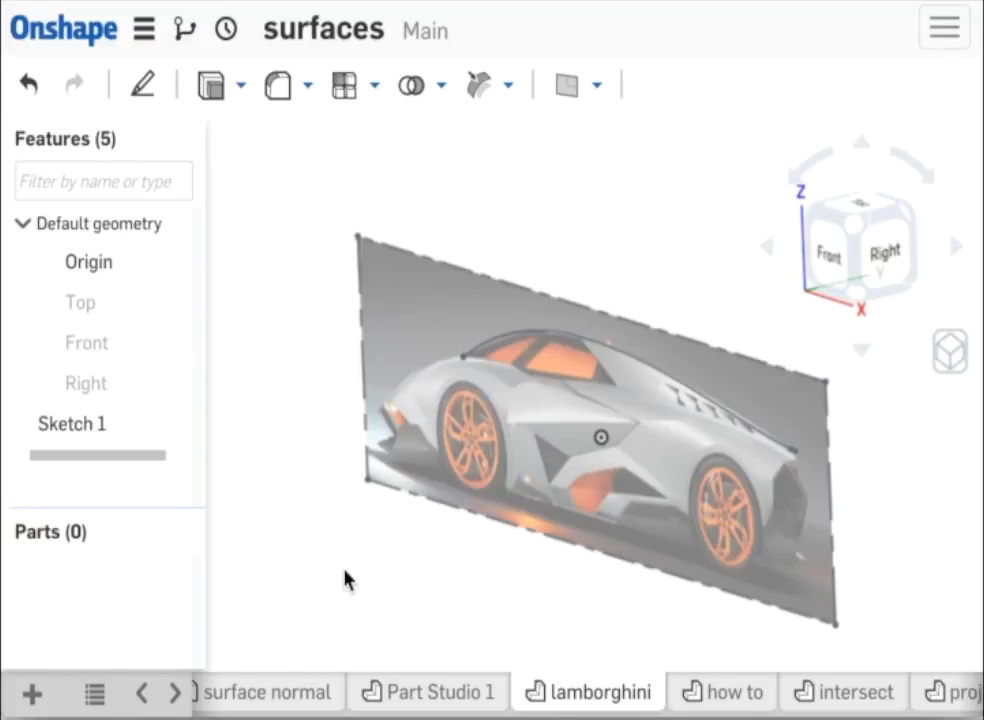
- Select Sketch 1 in the Features list and bring up its context menu
click(72, 423)
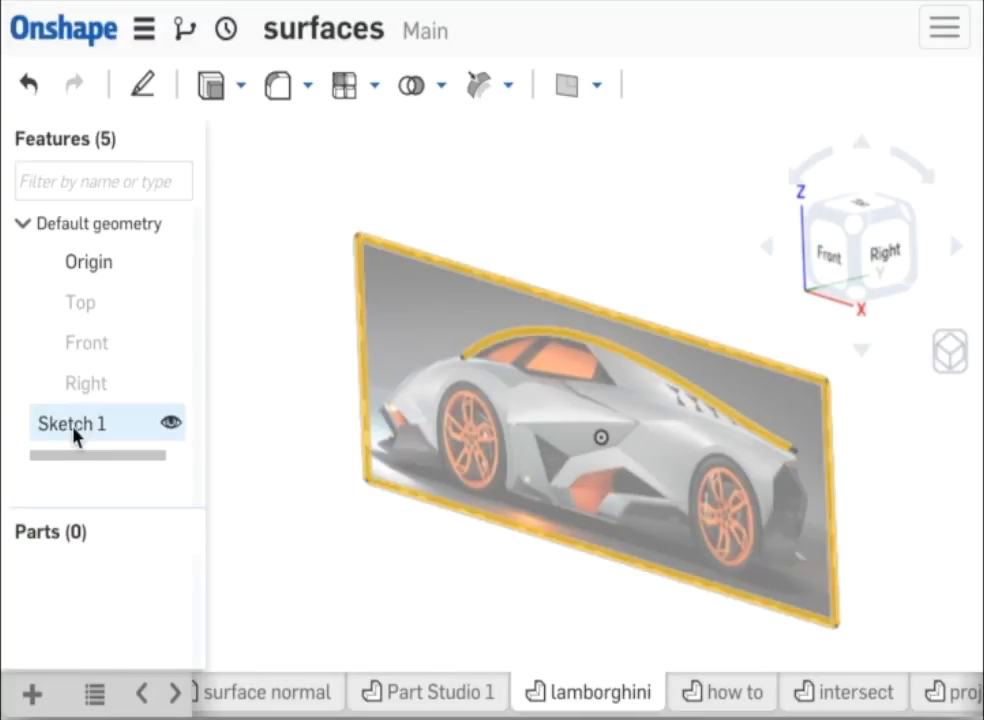
right_click(70, 423)
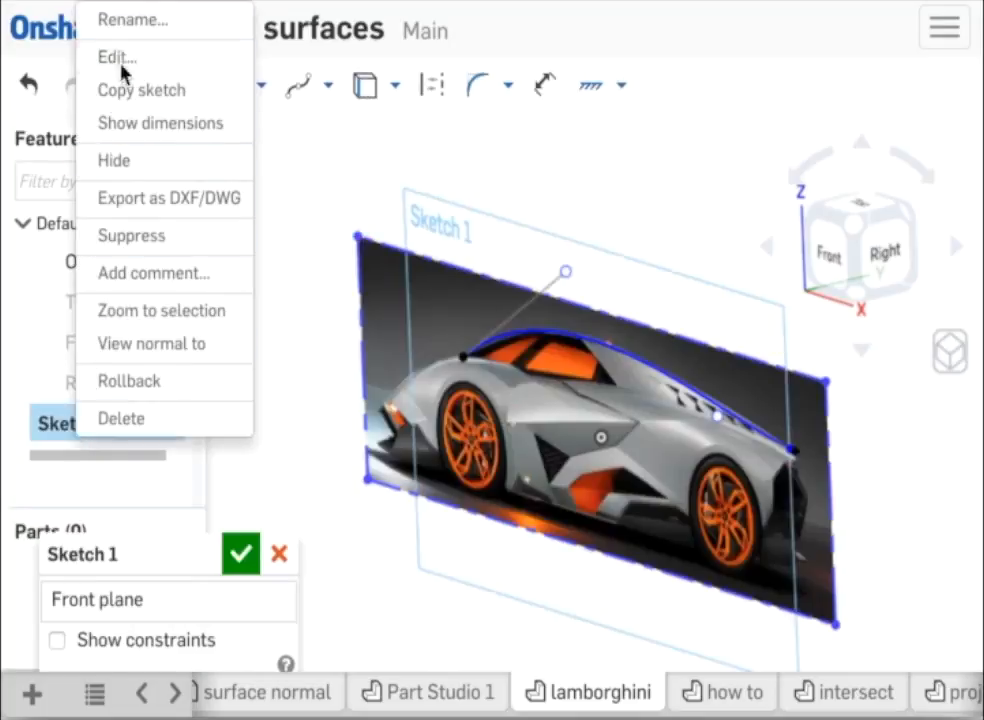
- Choose Edit to open Sketch 1, the roofline tracing, for editing
click(151, 343)
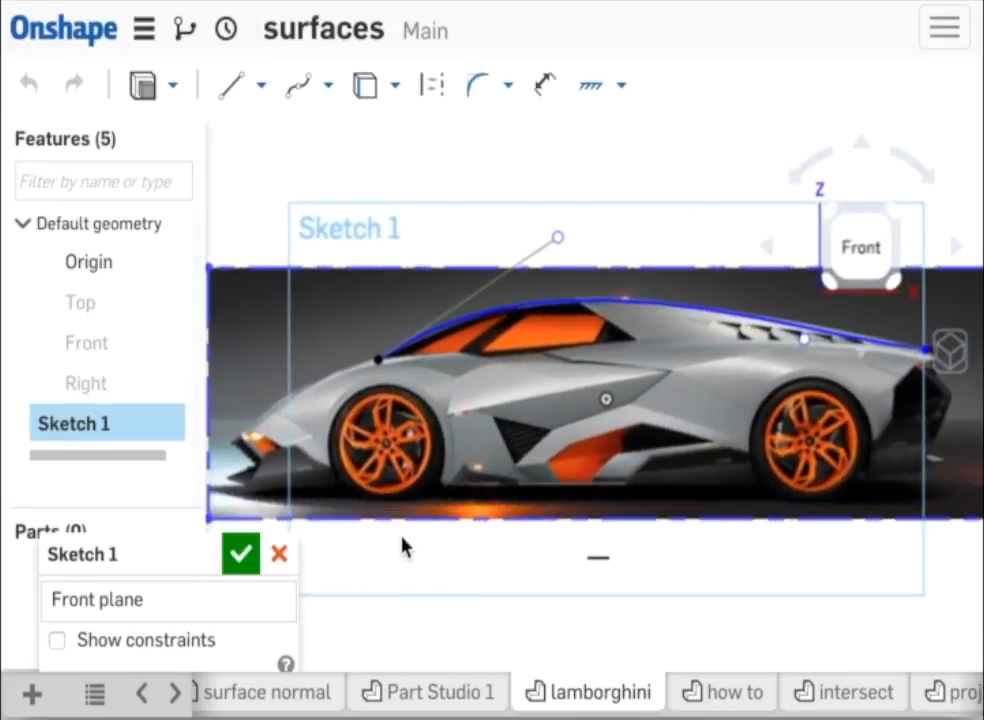
mouse_move(395, 395)
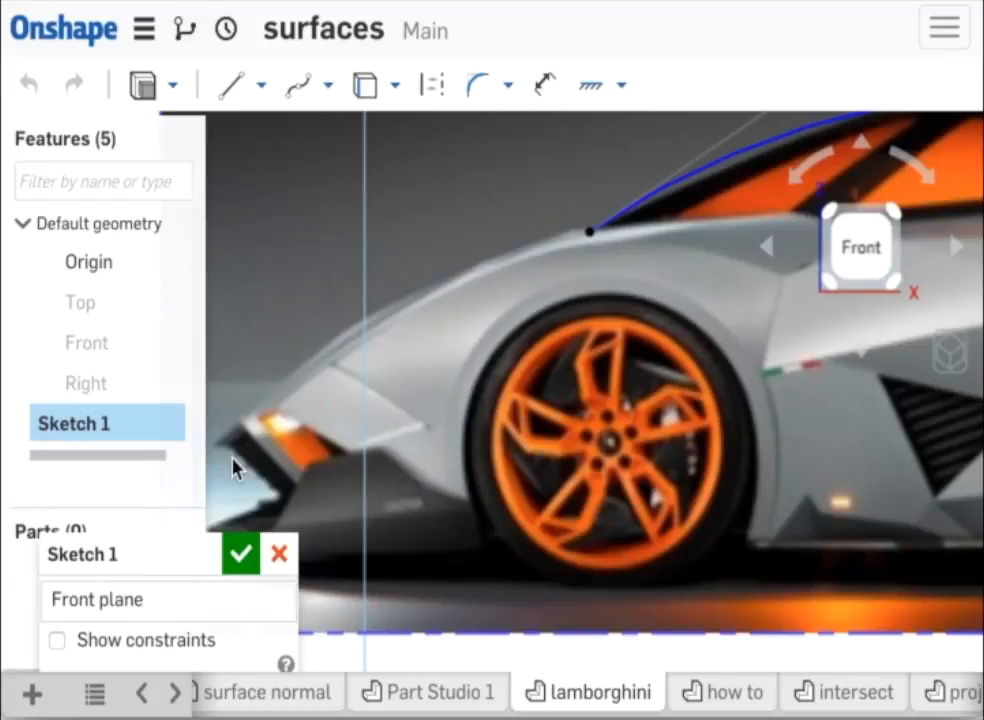
mouse_move(249, 461)
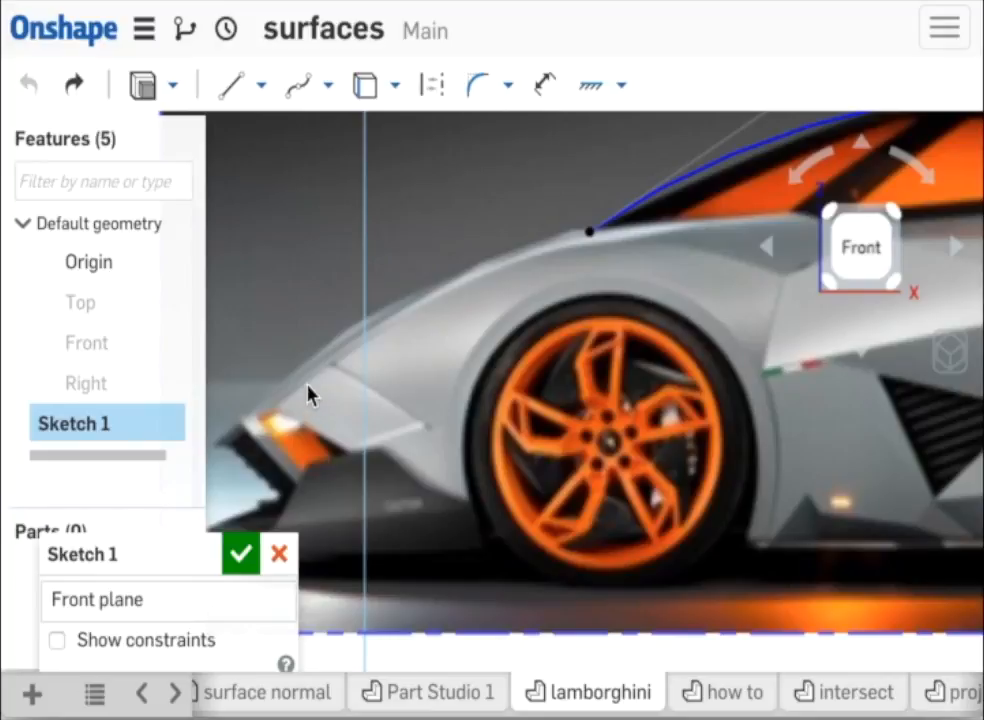
mouse_move(300, 85)
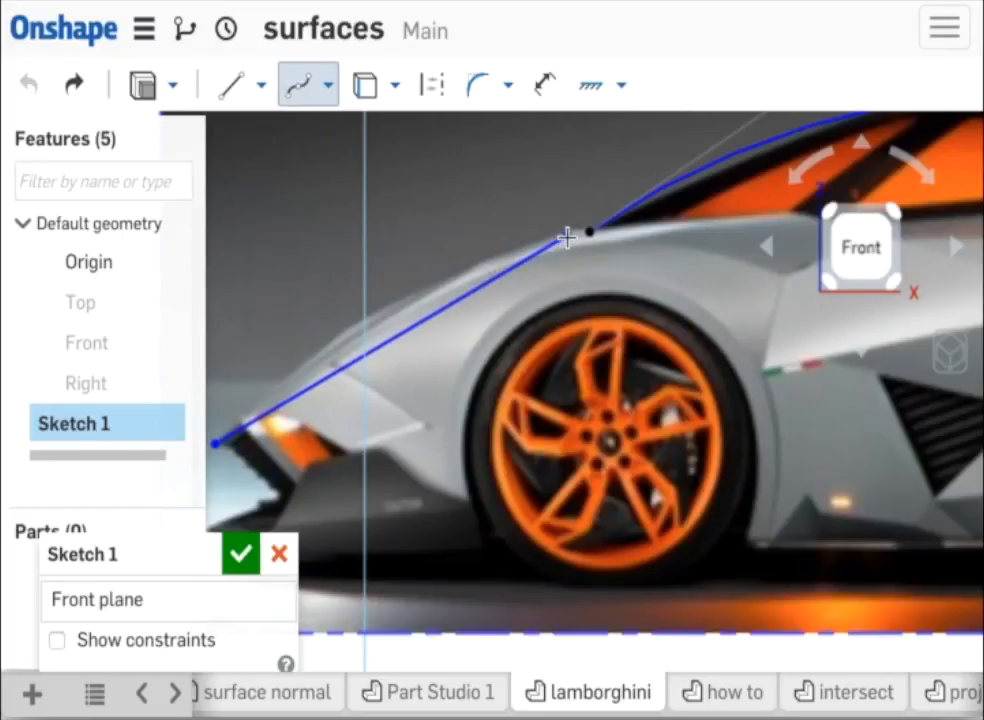
- End the nose spline at the roof curve's front end and bend it along the bonnet
click(567, 237)
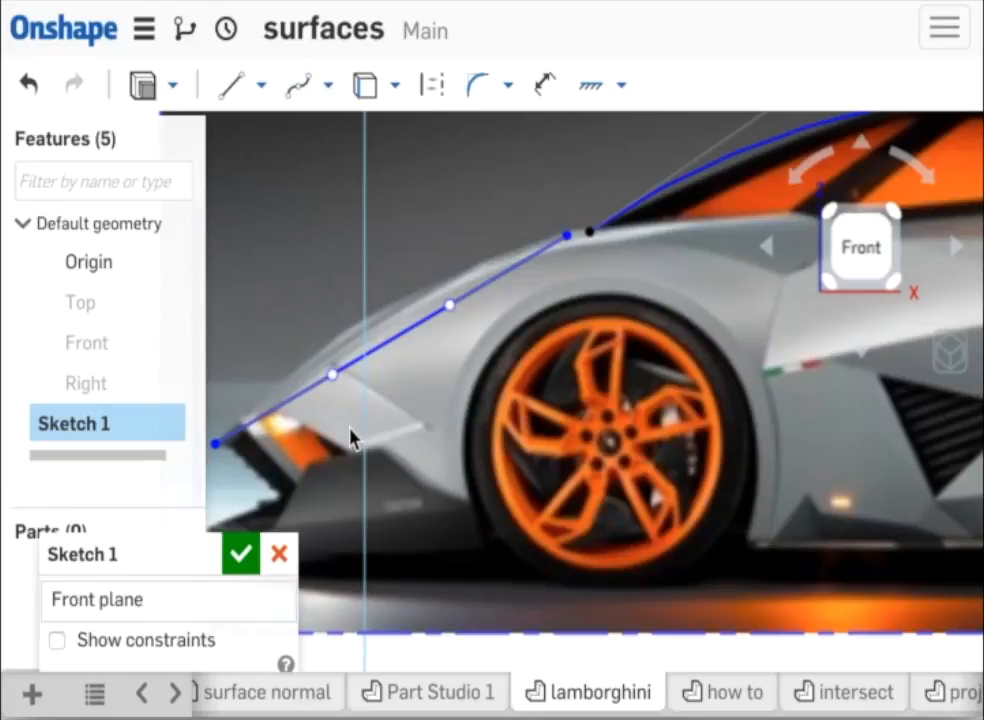
mouse_move(340, 447)
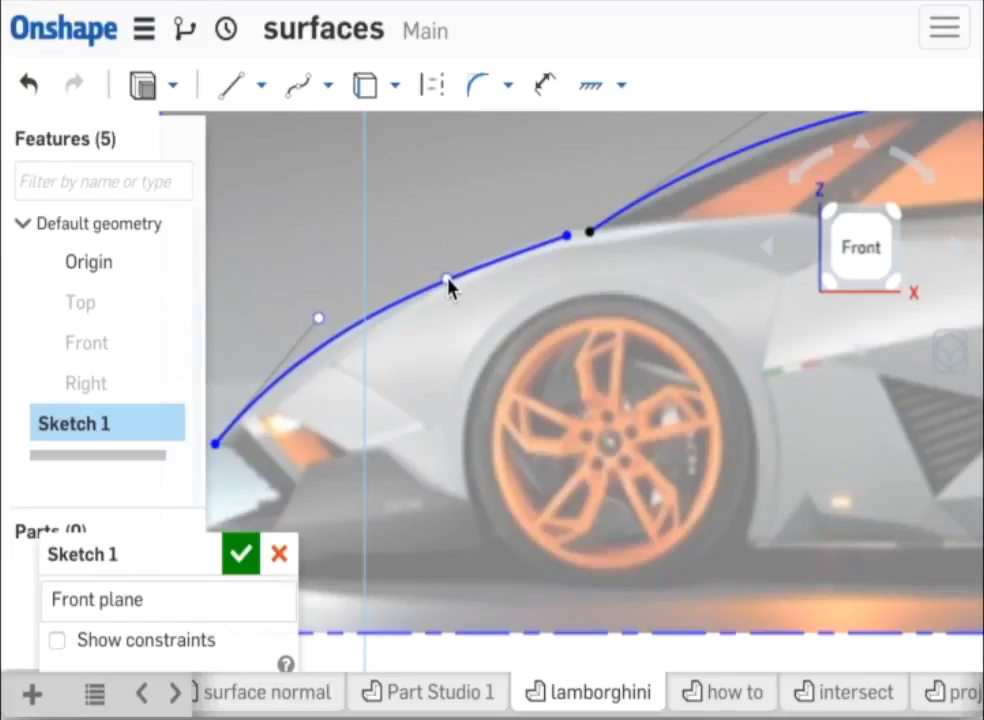
drag(447, 280, 318, 318)
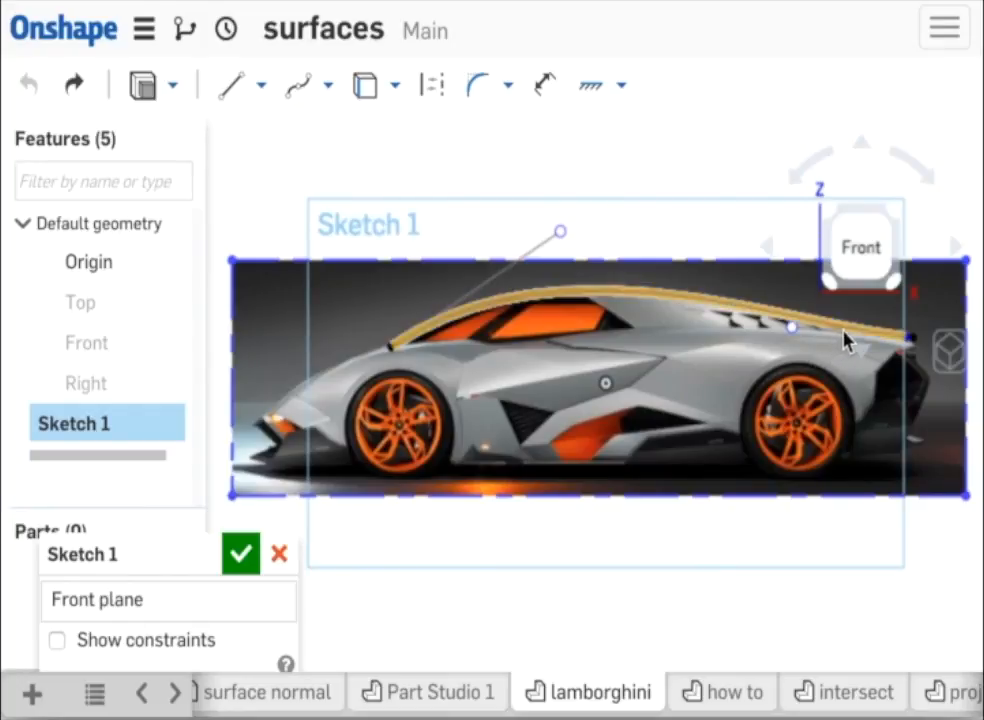
- Select the roof profile spline, then clear the selection
click(790, 330)
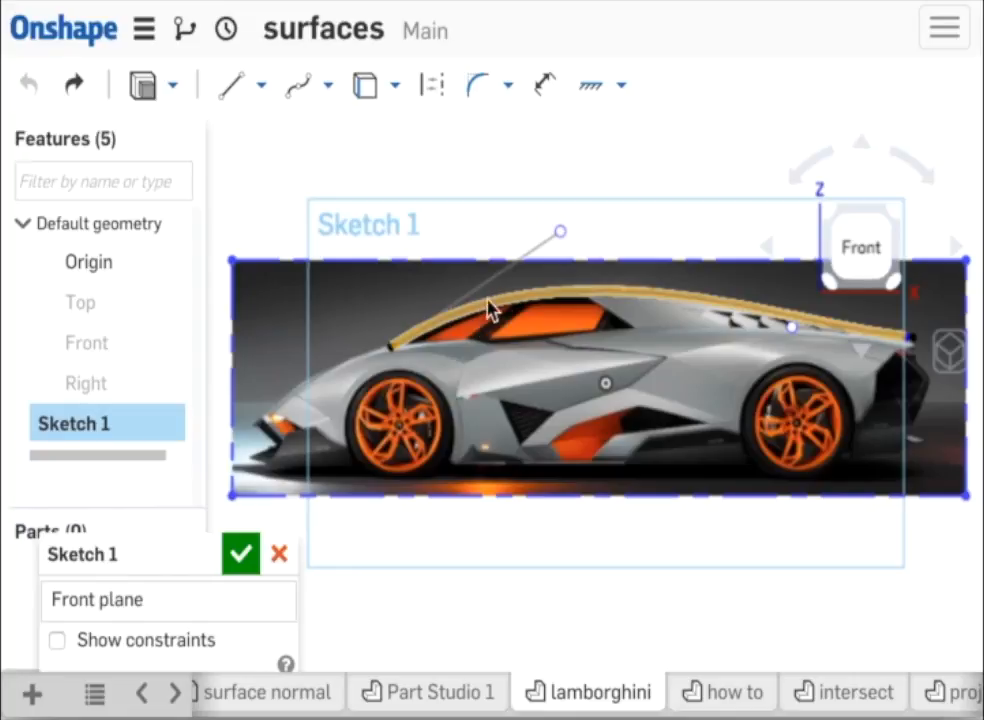
mouse_move(780, 325)
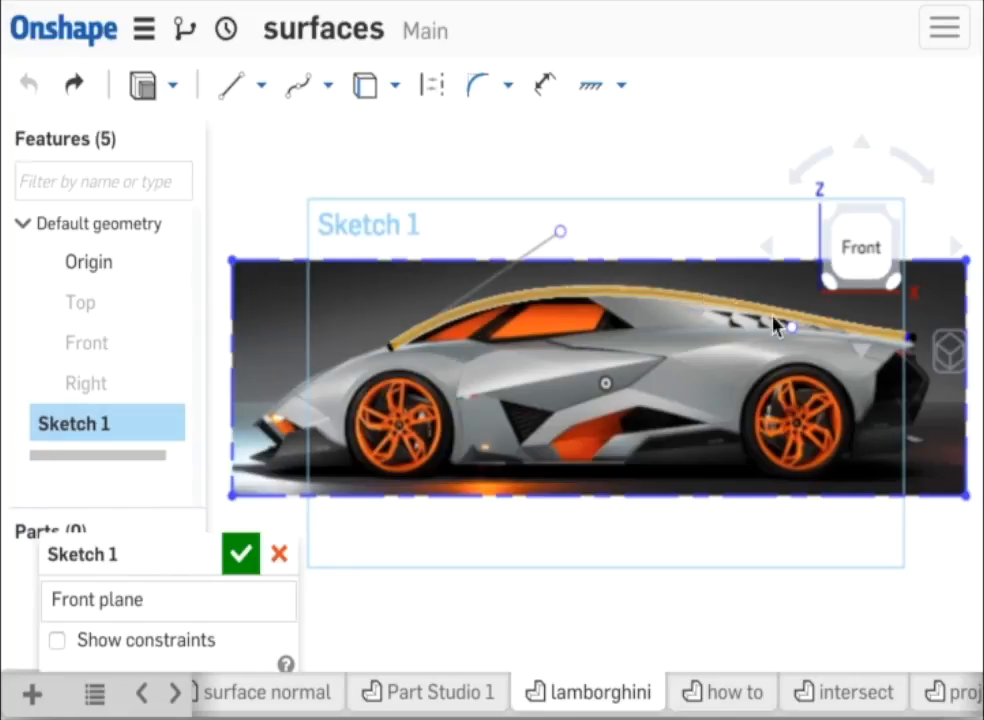
click(885, 345)
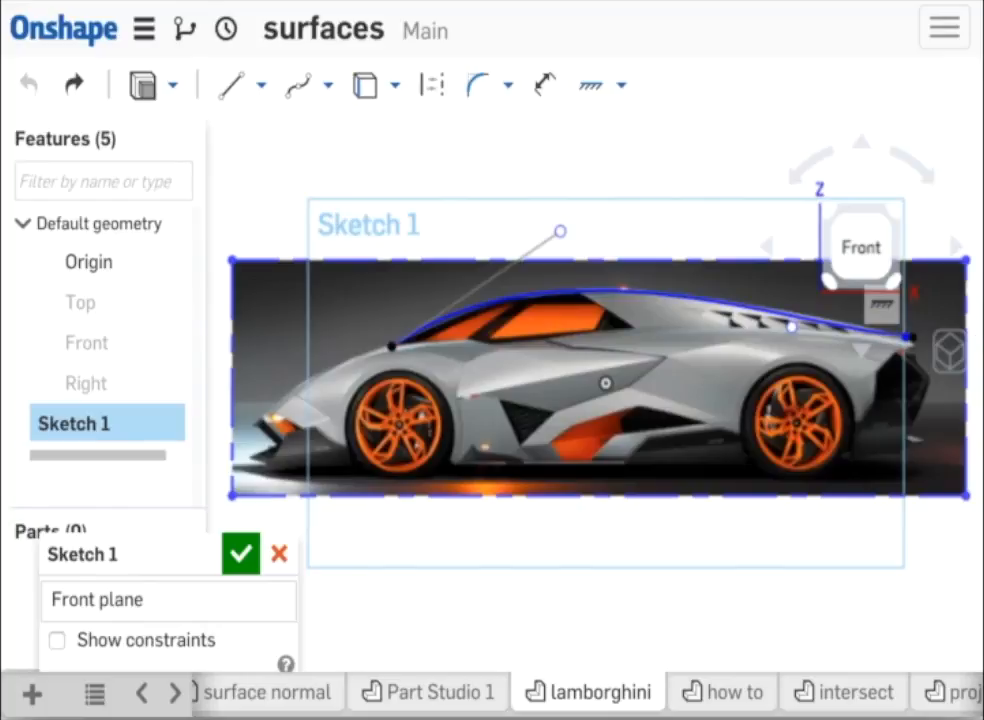
mouse_move(763, 358)
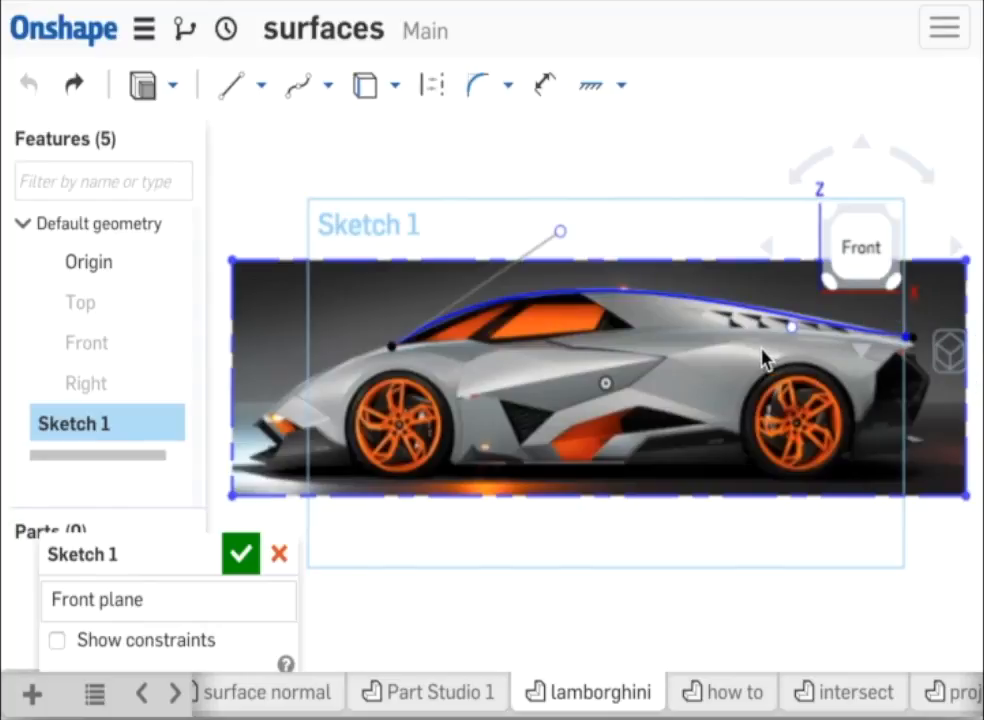
mouse_move(752, 352)
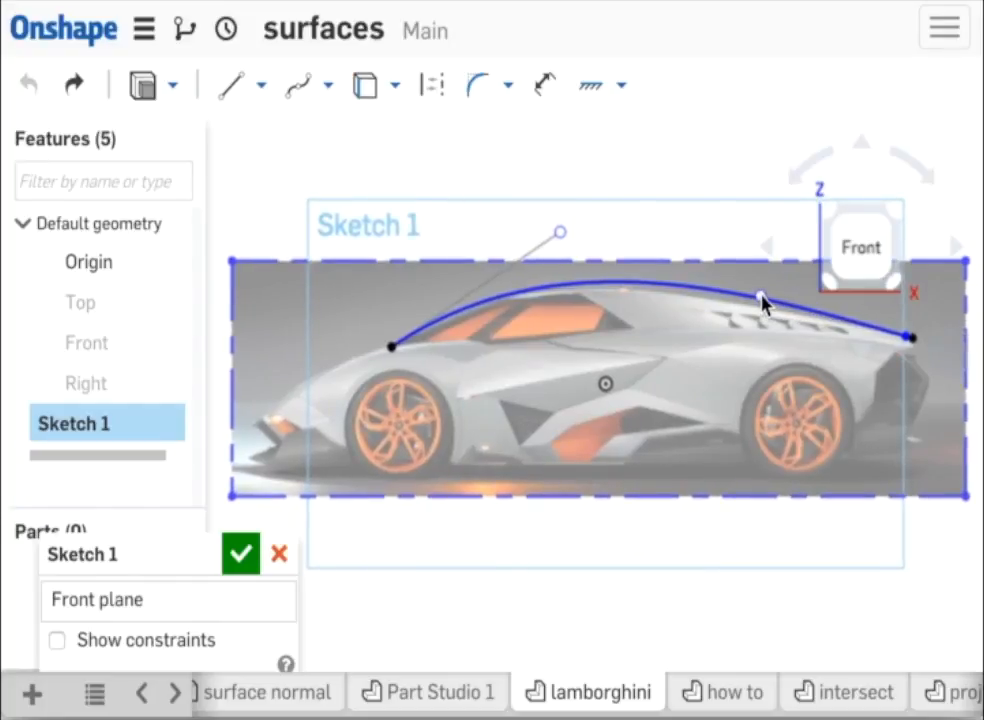
- Drag a spline point slightly to reshape the spline along the roof
drag(560, 232, 548, 240)
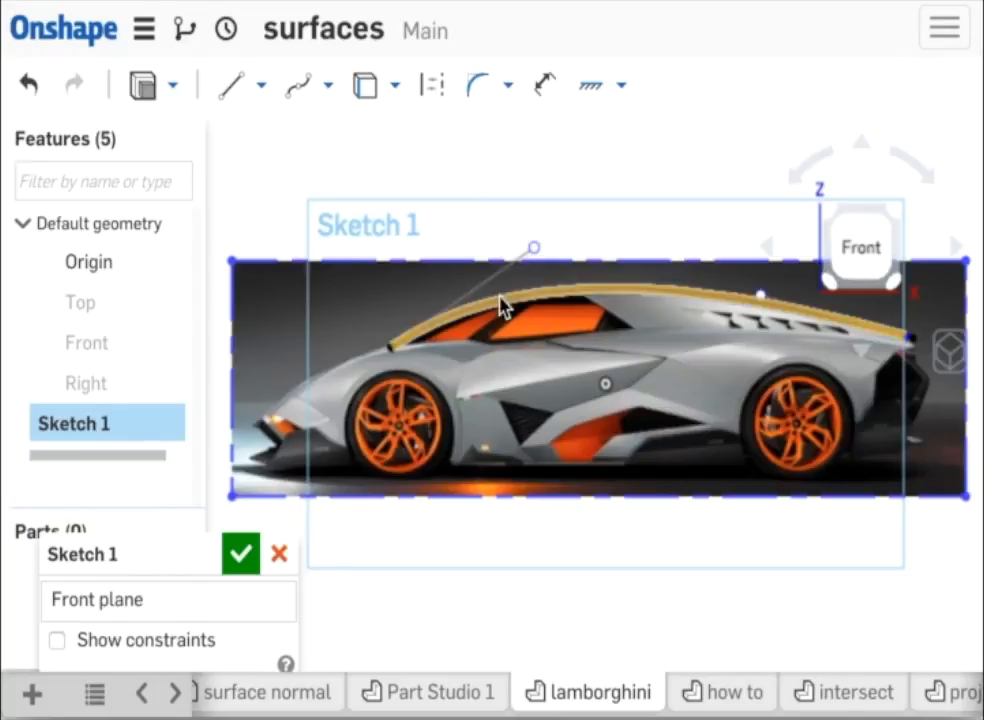
mouse_move(490, 310)
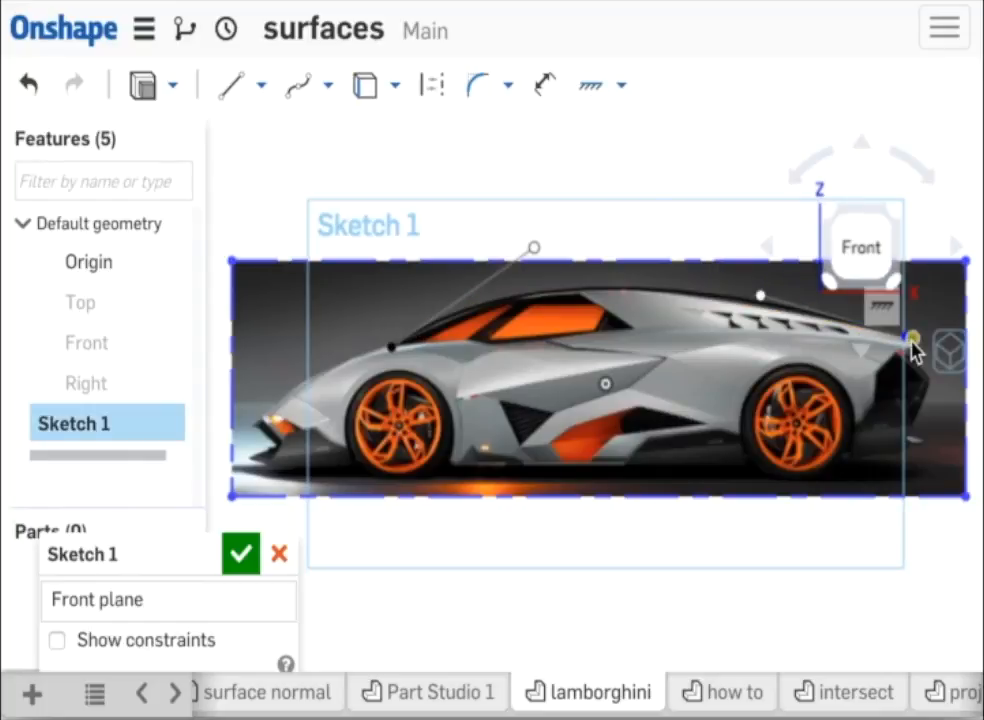
mouse_move(760, 320)
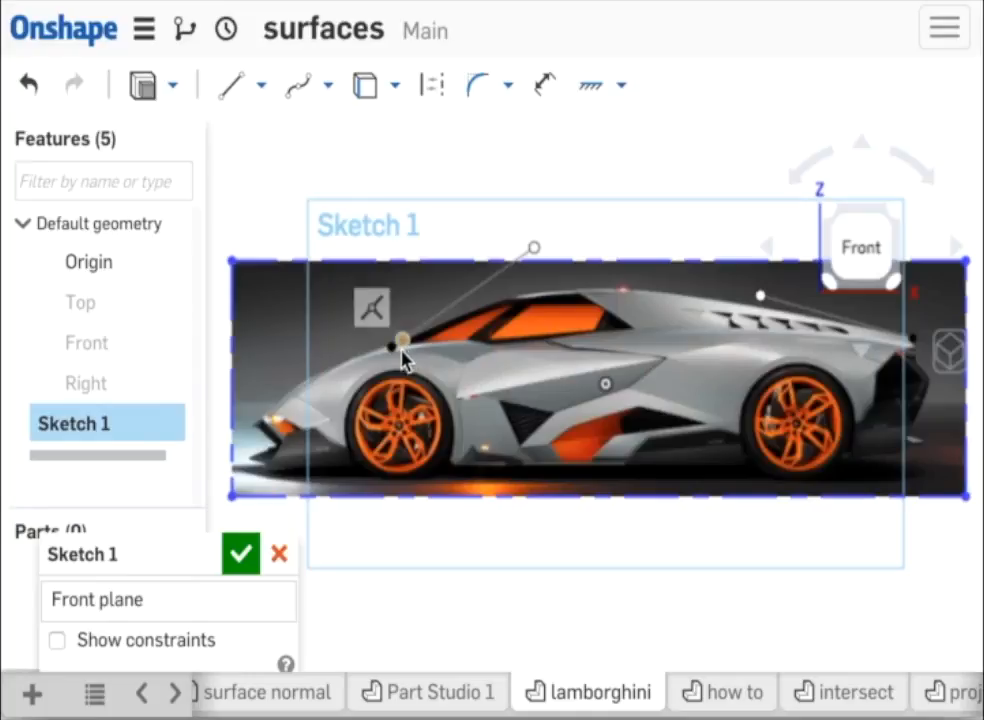
mouse_move(420, 335)
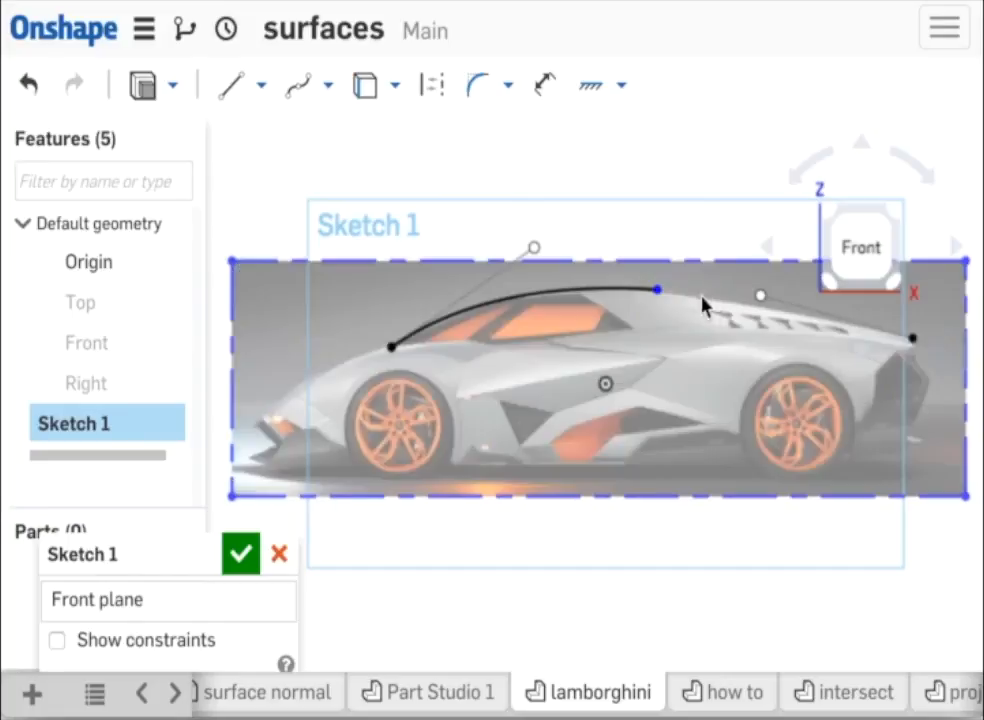
- Extend the new spline from the windshield base along the roof toward the rear
drag(657, 291, 880, 330)
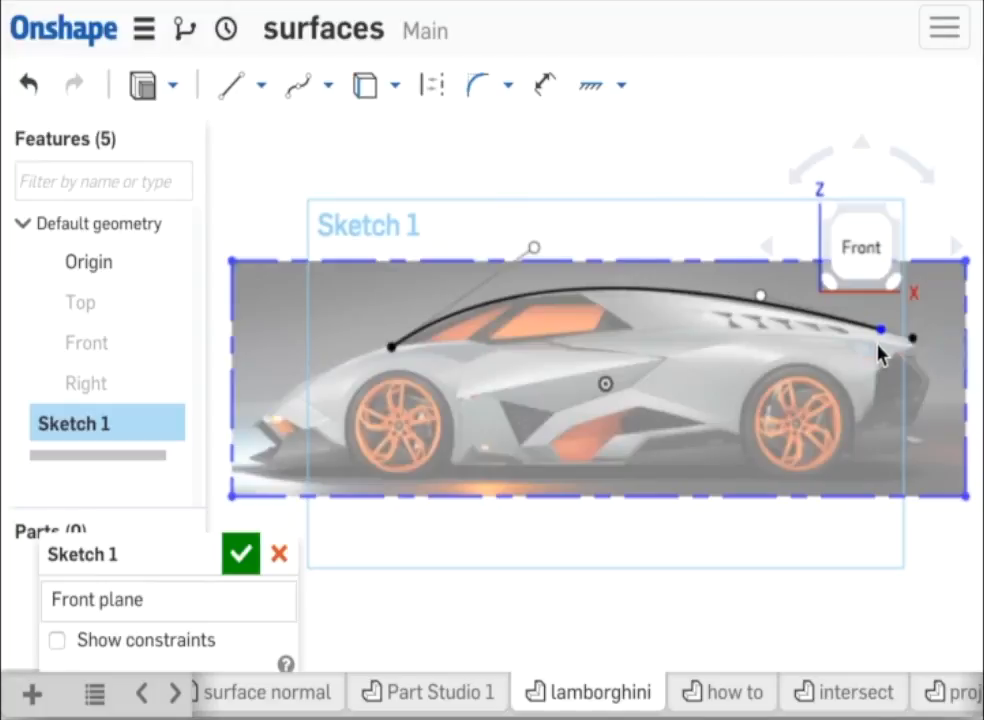
mouse_move(895, 358)
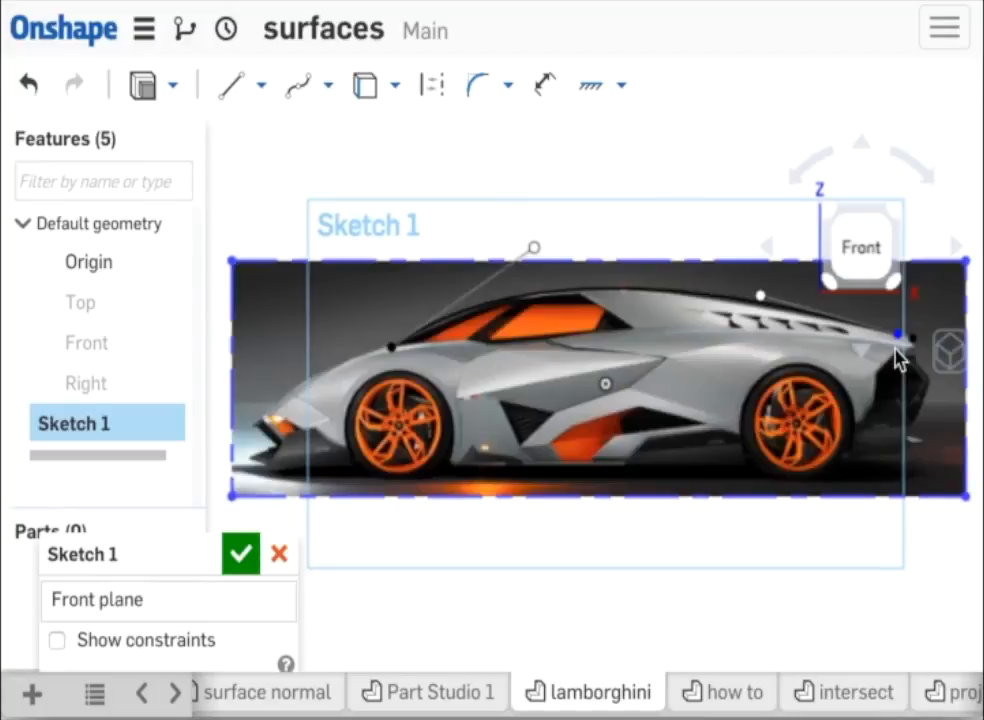
mouse_move(660, 368)
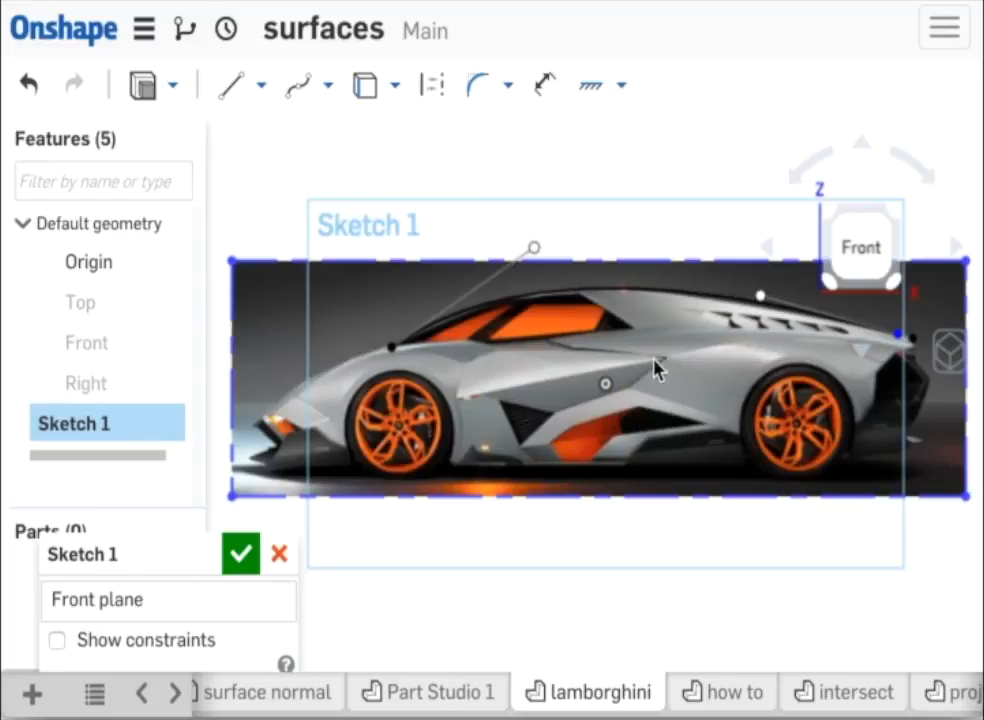
mouse_move(645, 392)
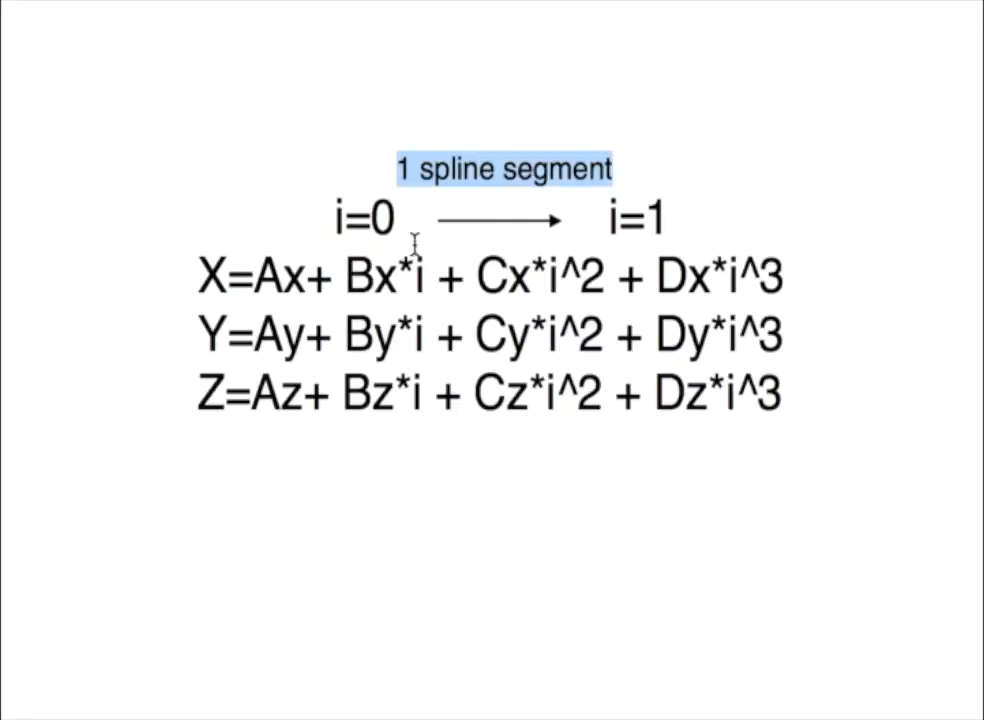
- Double-click in the notes to walk through the segment's cubic X, Y, Z equations
double_click(683, 391)
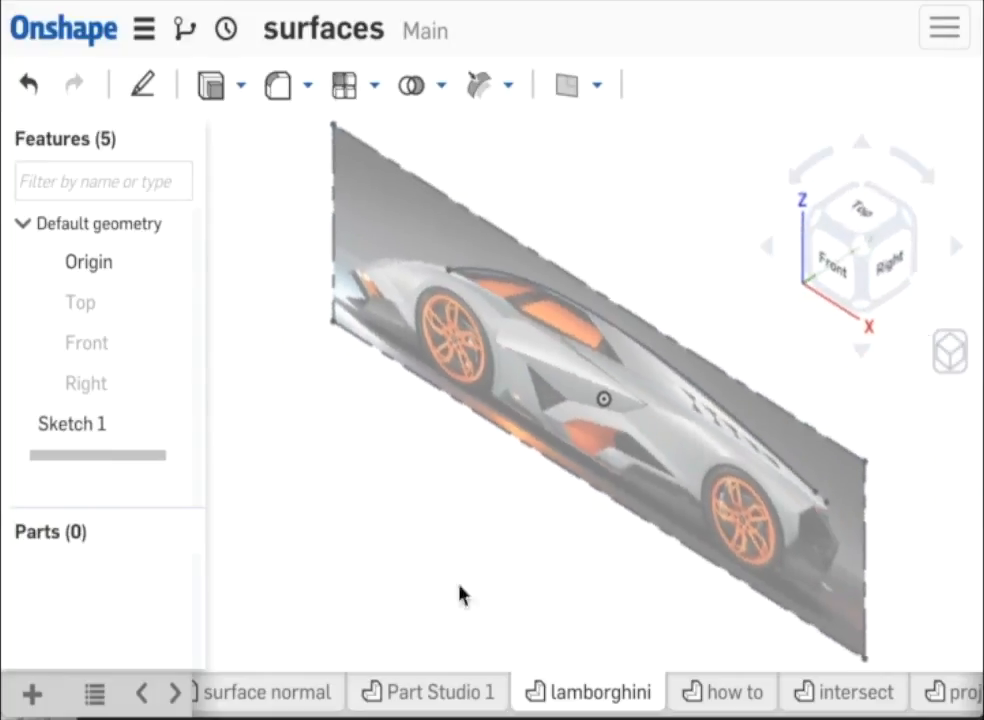
mouse_move(393, 578)
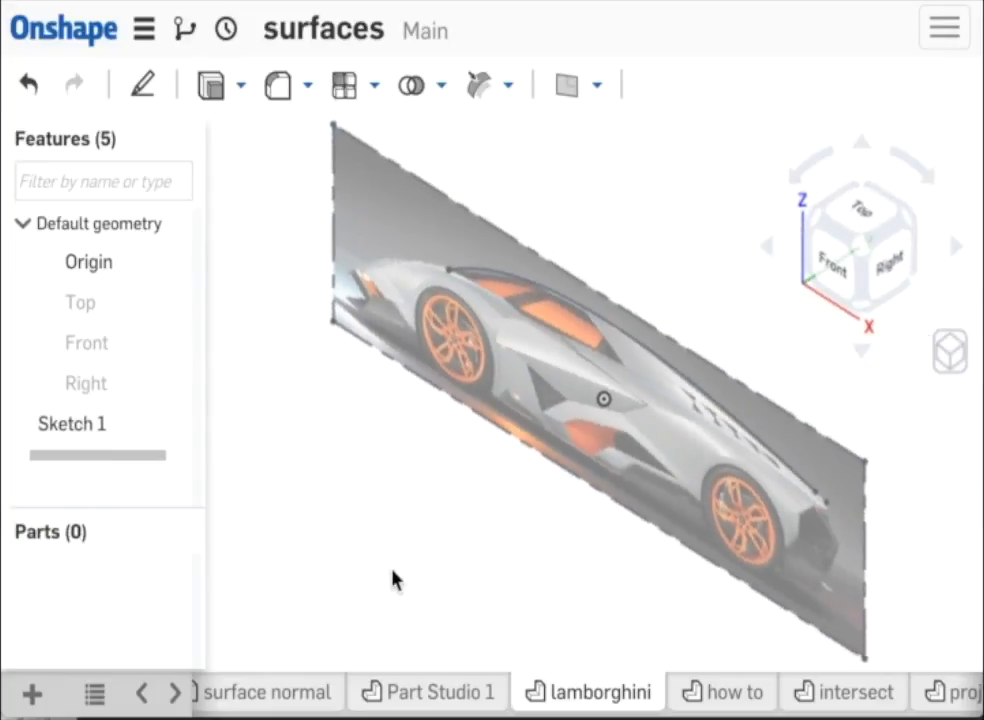